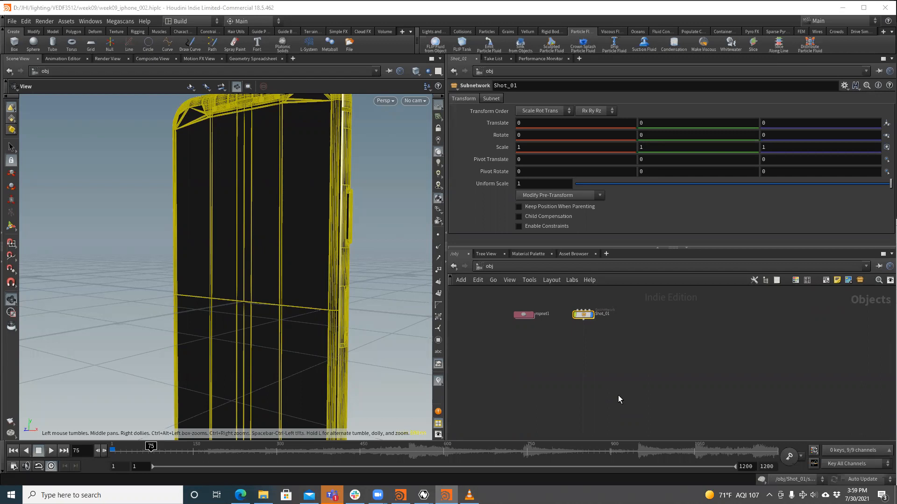
pyautogui.moveTo(591, 373)
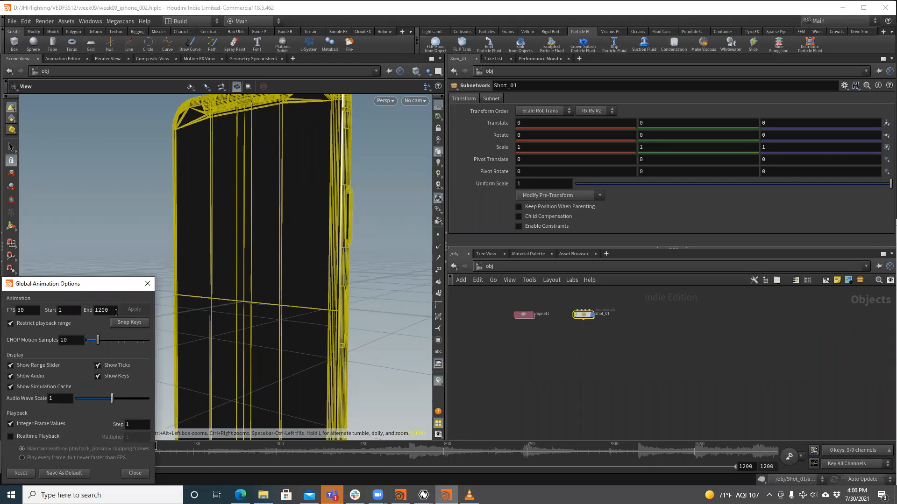
pyautogui.click(135, 473)
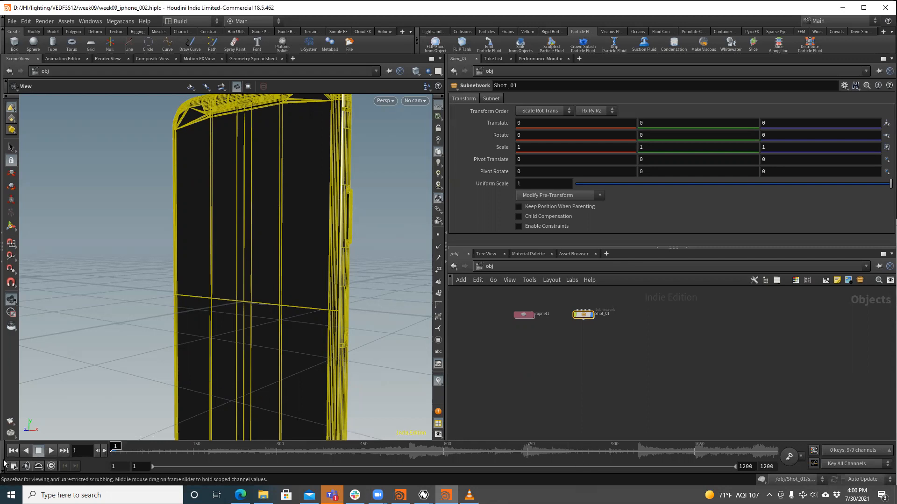
pyautogui.moveTo(50, 467)
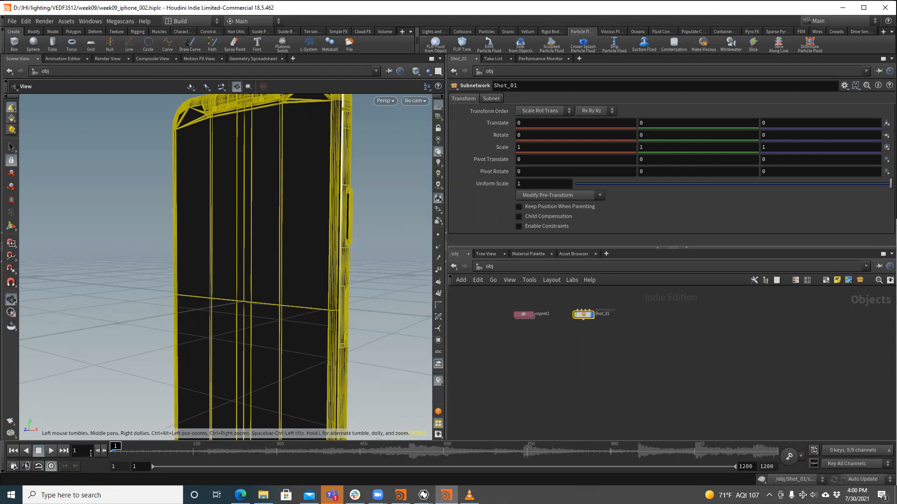
pyautogui.moveTo(247, 457)
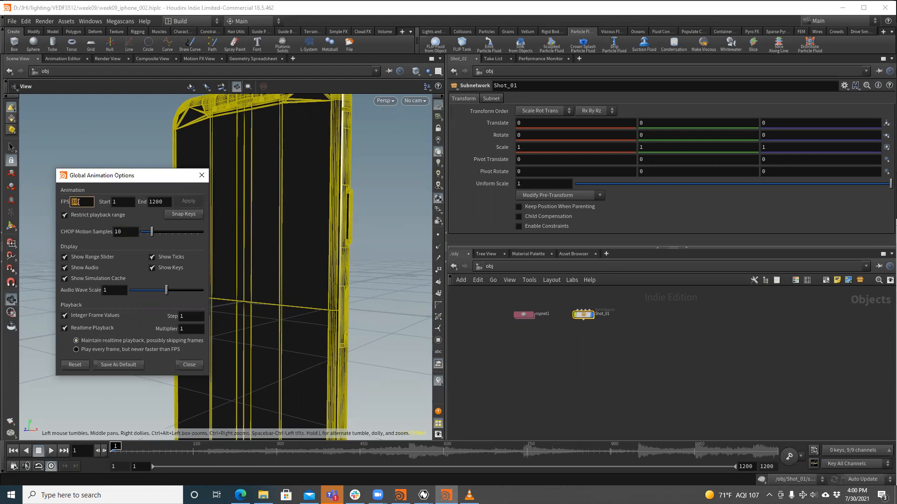
# Step: Set the scene frame rate to 24 FPS, extending the range to end at 960
pyautogui.write('24')
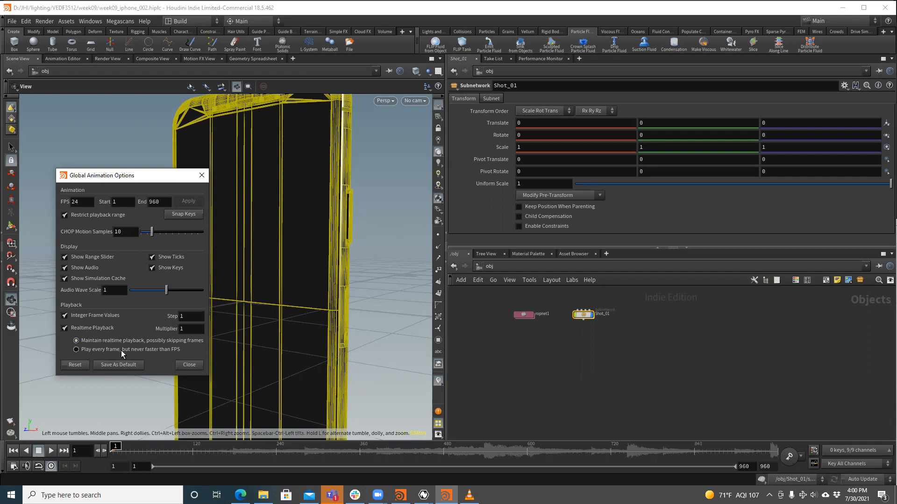
pyautogui.moveTo(173, 355)
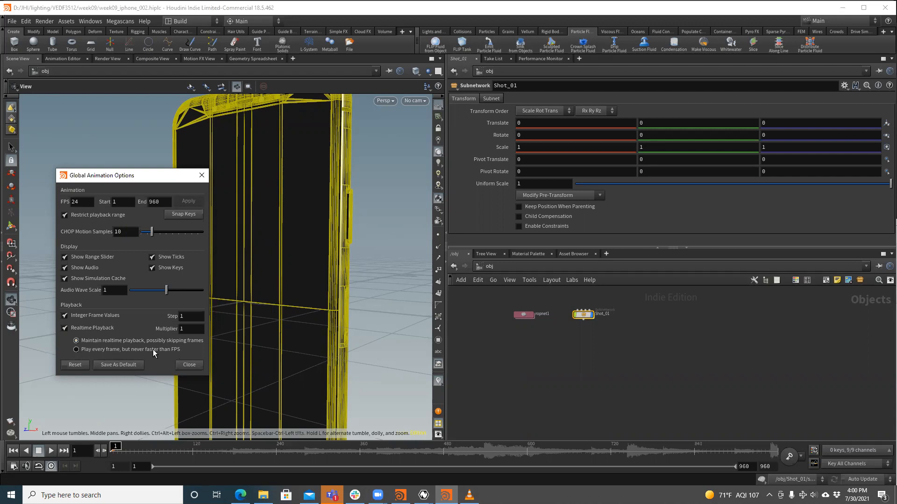
pyautogui.moveTo(161, 353)
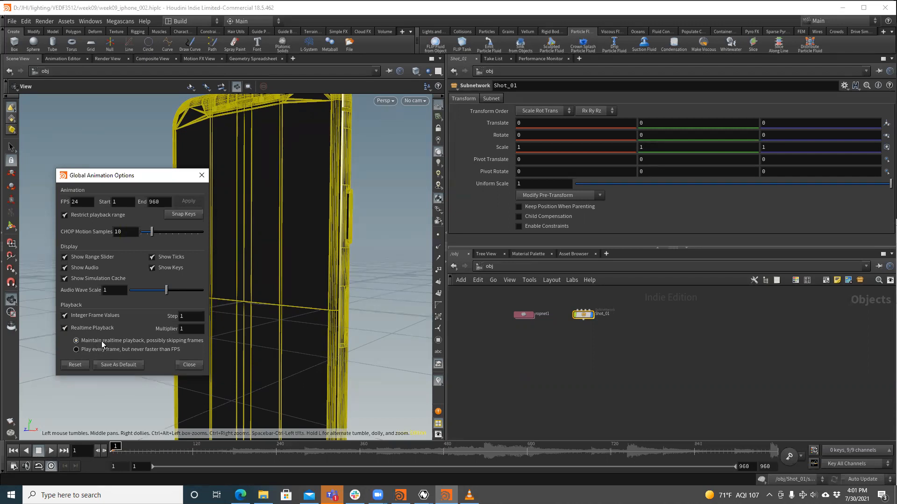
pyautogui.moveTo(162, 348)
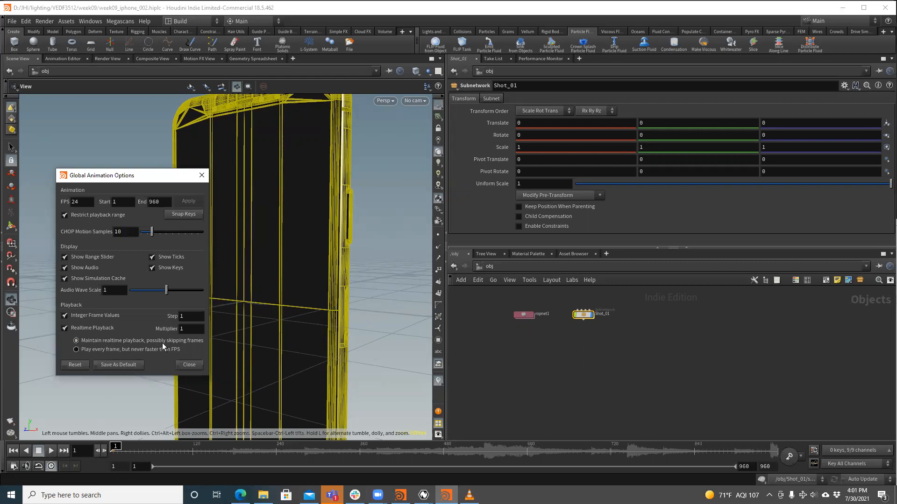
pyautogui.moveTo(191, 347)
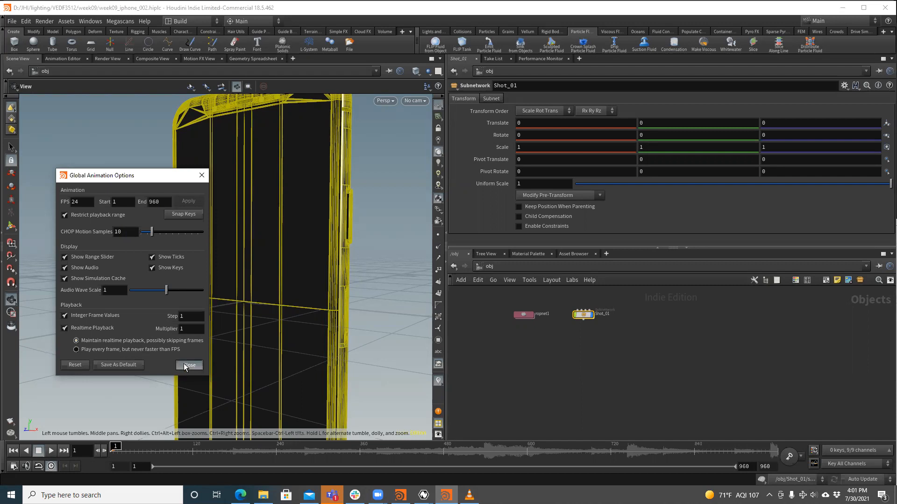
# Step: Close Global Animation Options and bring up the Audio Panel, moved higher over the viewport
pyautogui.click(188, 366)
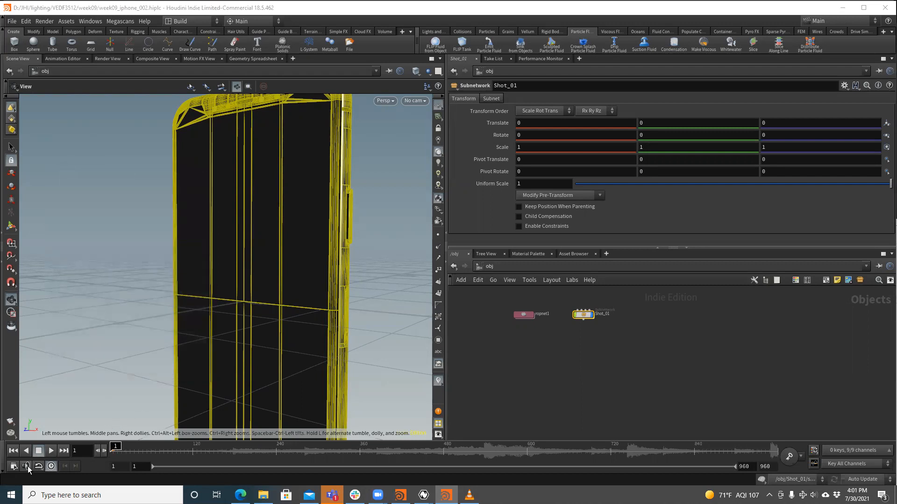
pyautogui.click(26, 465)
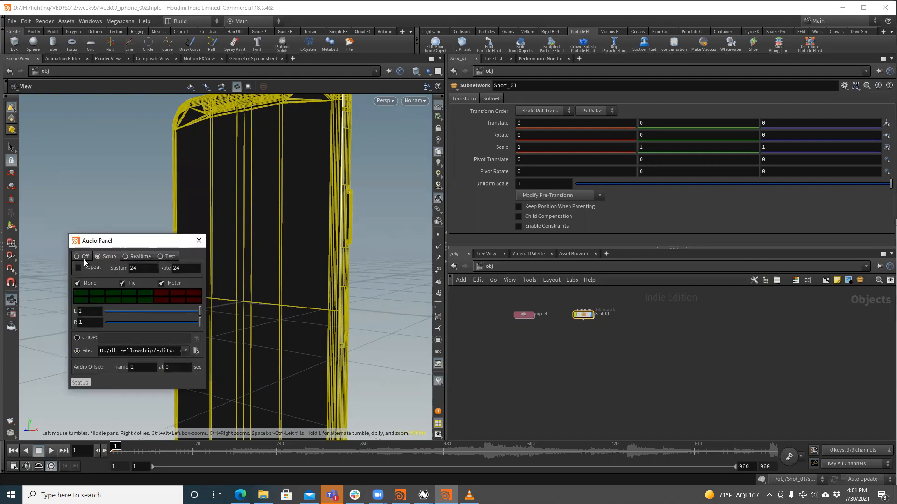
pyautogui.moveTo(109, 240); pyautogui.dragTo(162, 166)
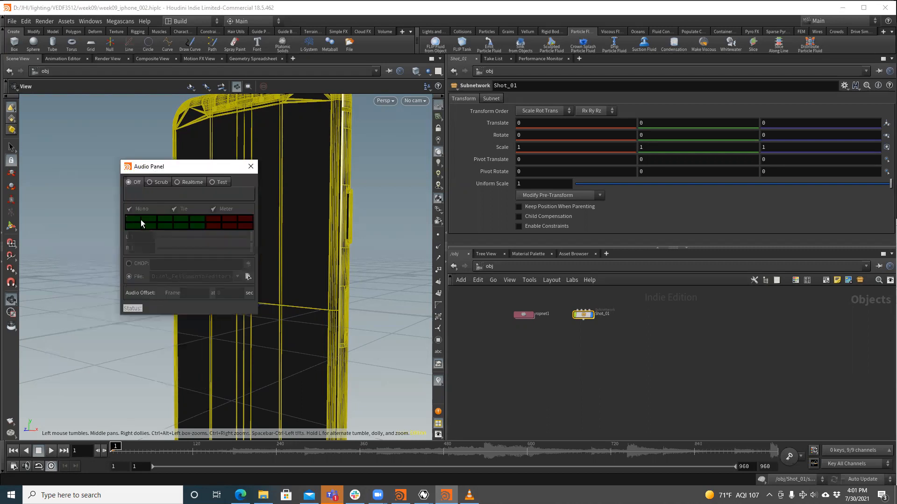
pyautogui.moveTo(167, 192)
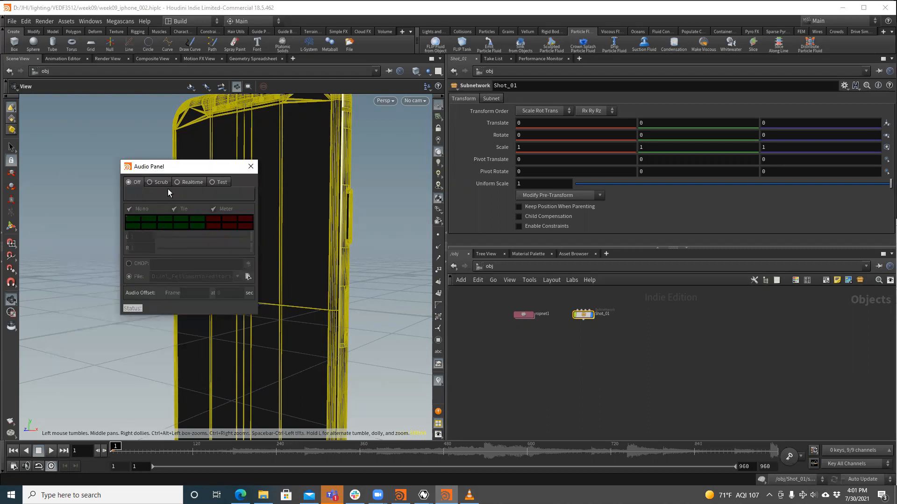
# Step: Try Realtime audio playback, then settle on Scrub mode
pyautogui.click(178, 182)
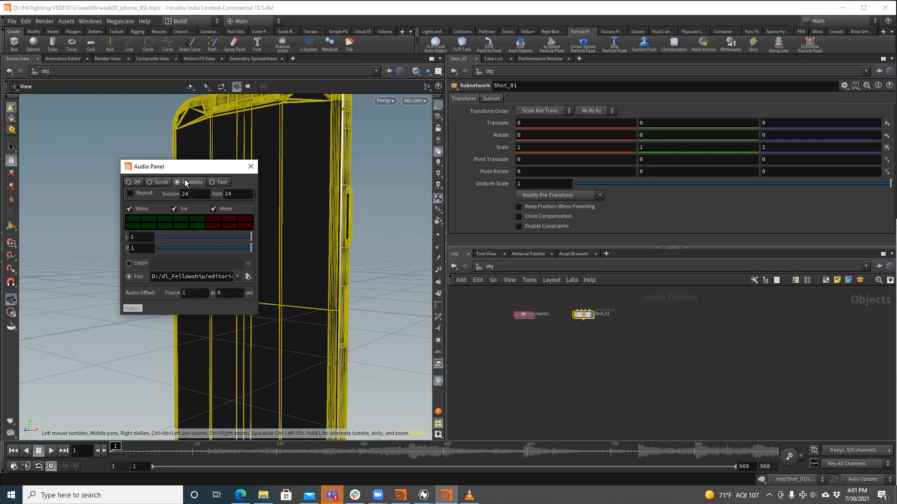
pyautogui.click(177, 182)
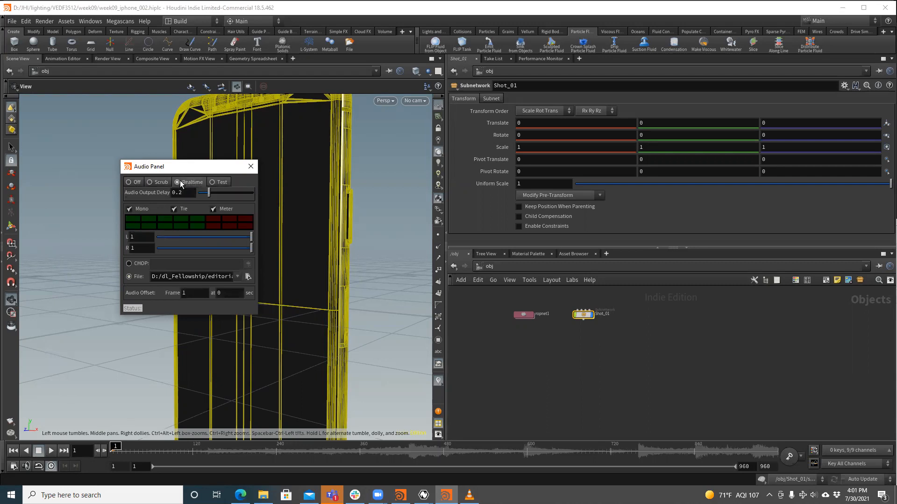
pyautogui.click(152, 182)
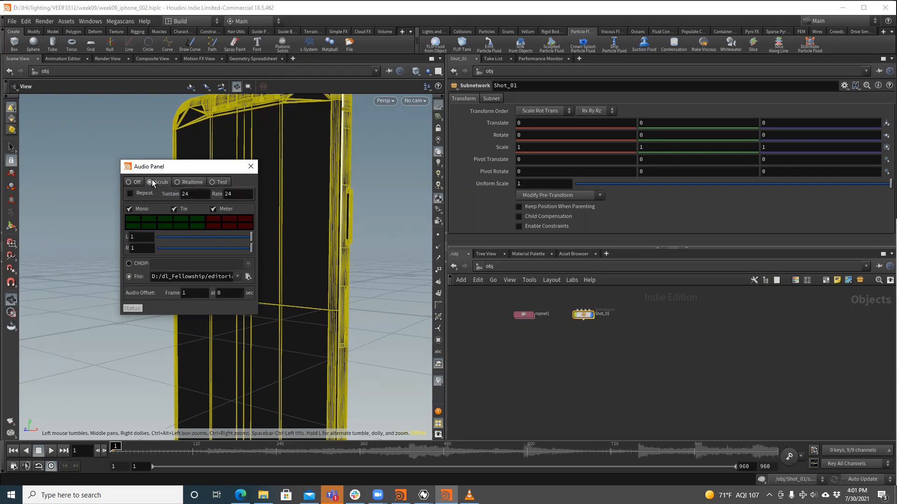
pyautogui.click(150, 182)
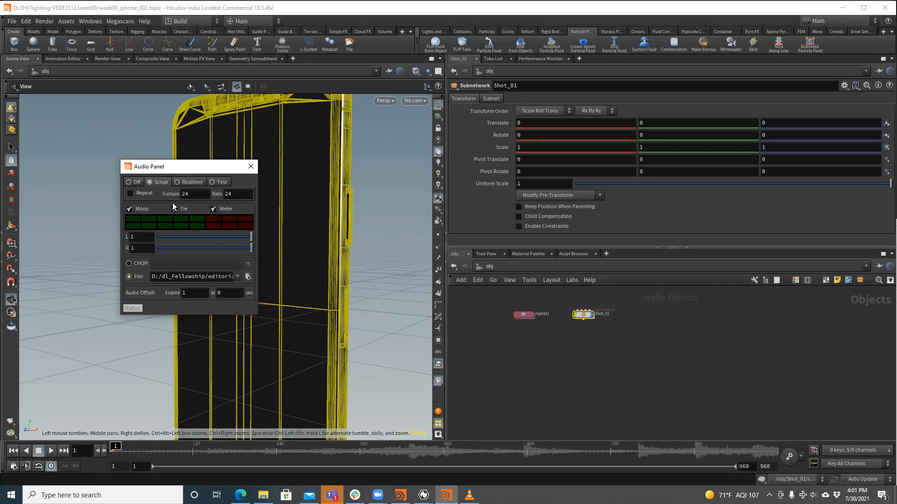
pyautogui.moveTo(140, 223)
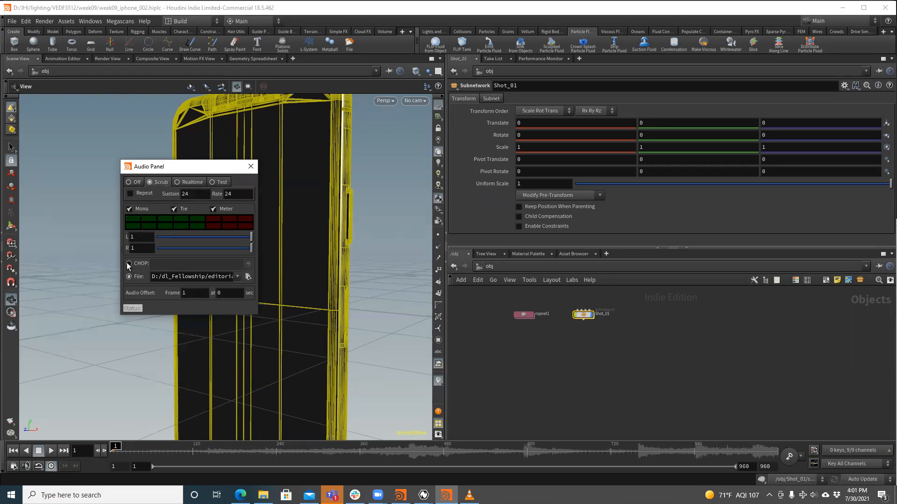
# Step: Toggle the CHOP source, choose File, and bring up the audio file chooser
pyautogui.click(129, 263)
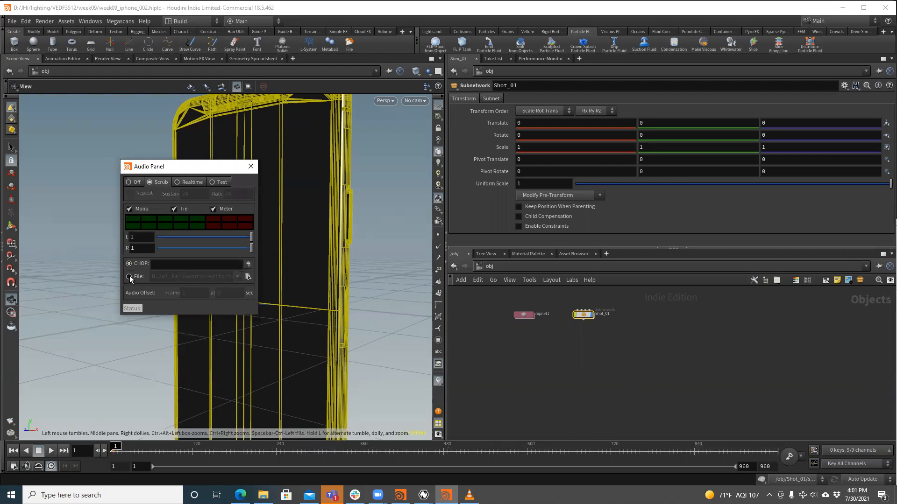
pyautogui.click(129, 263)
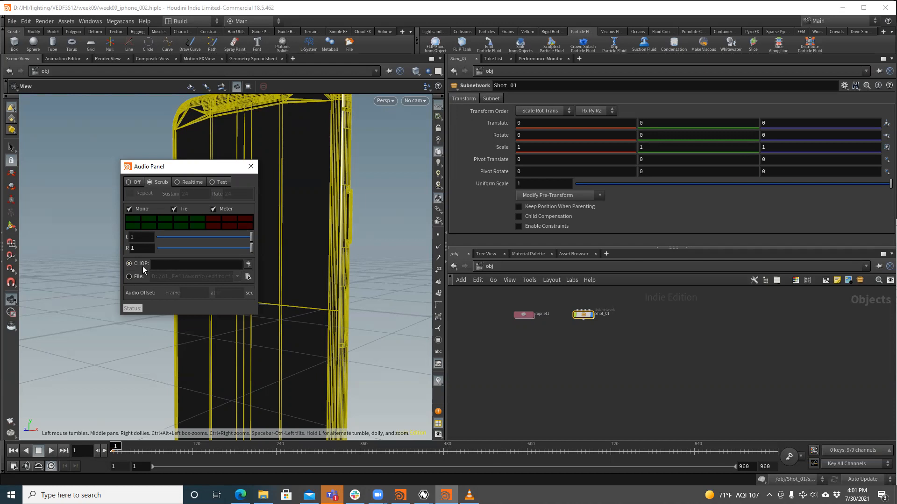
pyautogui.click(129, 276)
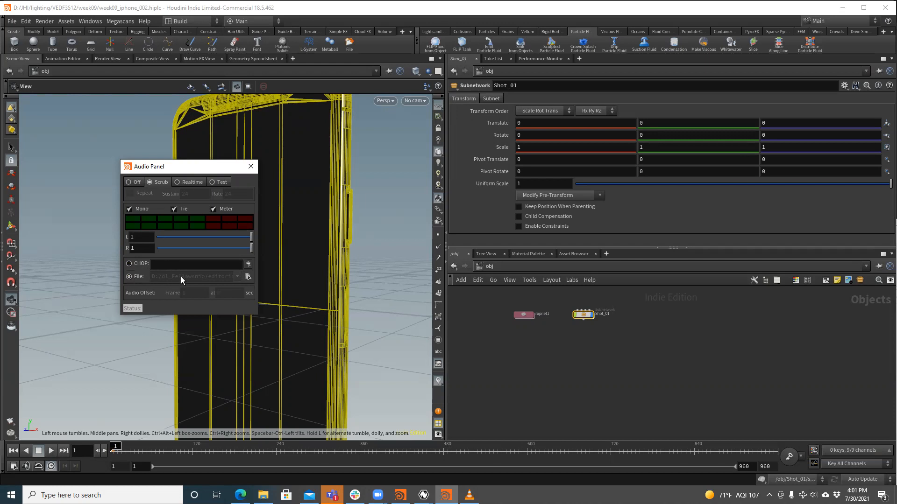
pyautogui.click(247, 276)
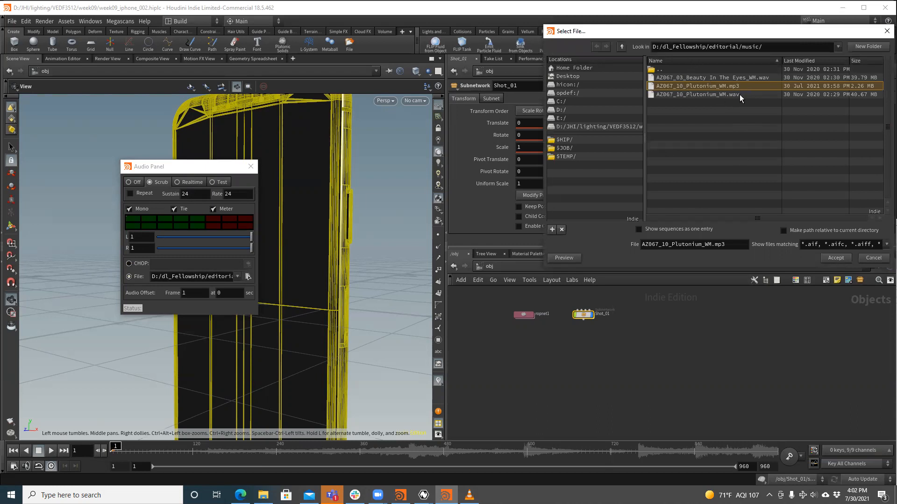
pyautogui.click(695, 94)
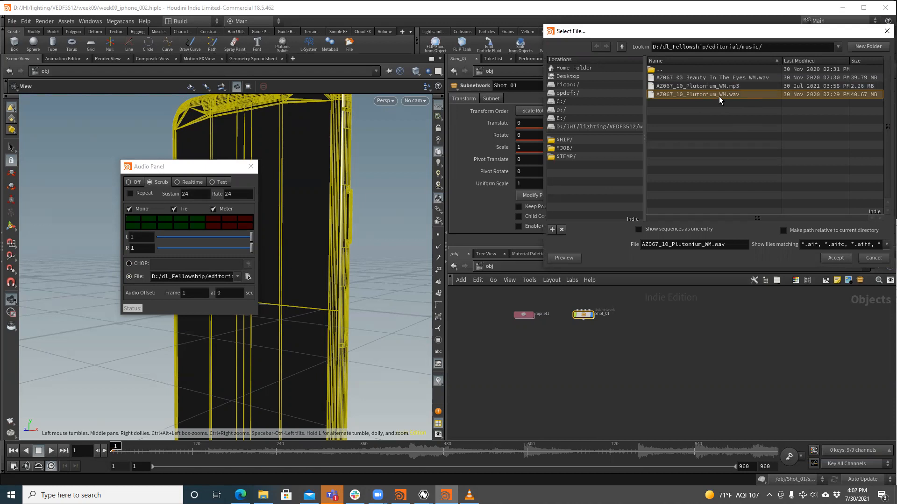
pyautogui.moveTo(725, 103)
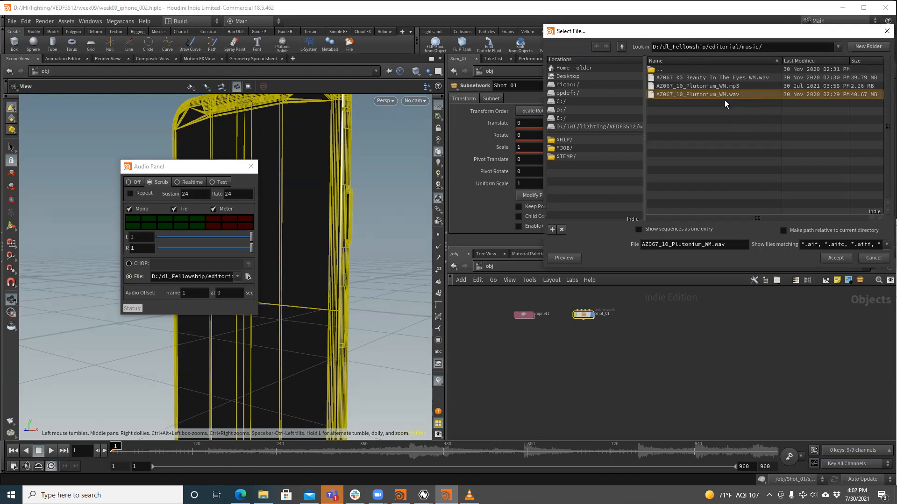
pyautogui.moveTo(867, 96)
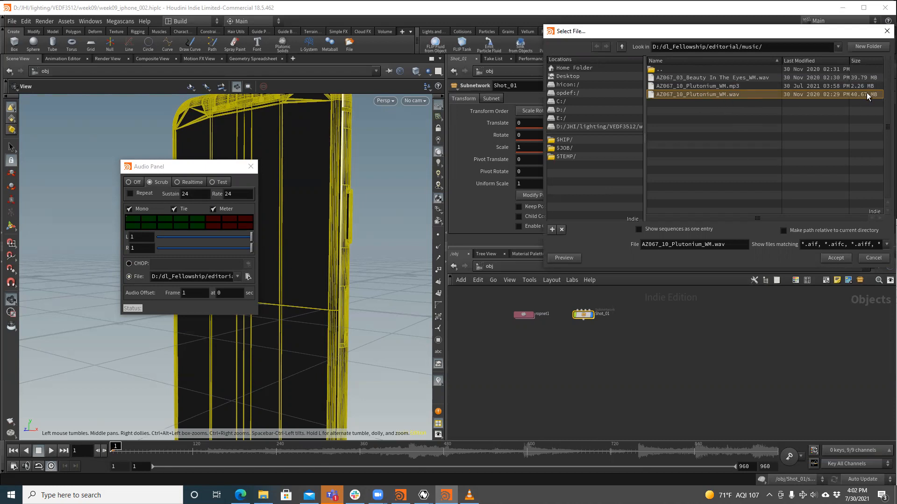
pyautogui.click(712, 86)
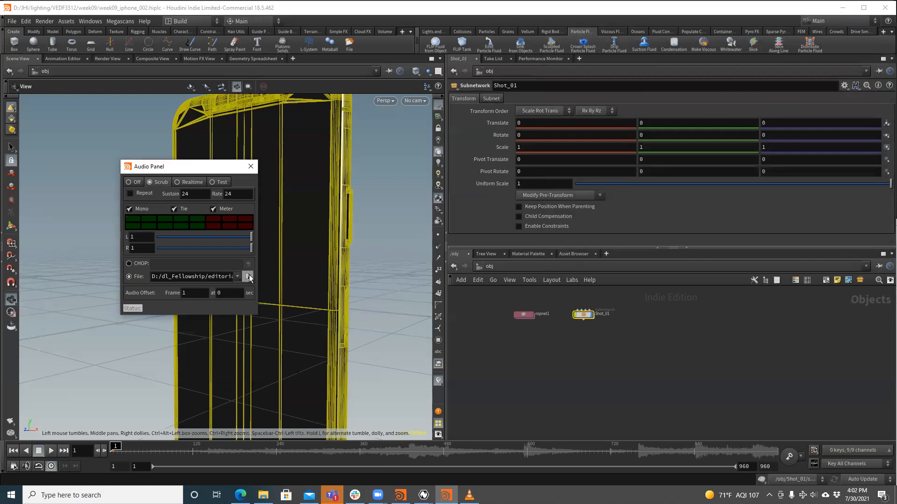
pyautogui.click(249, 277)
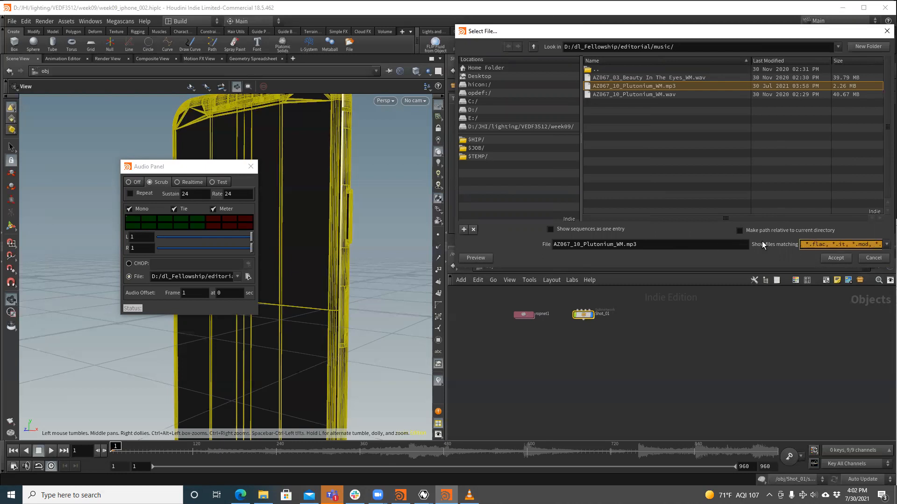
pyautogui.click(883, 243)
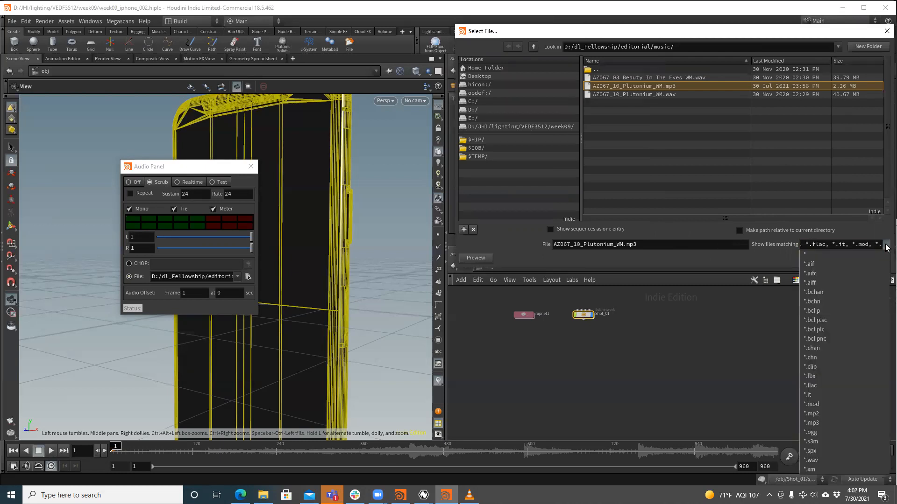
pyautogui.moveTo(843, 347)
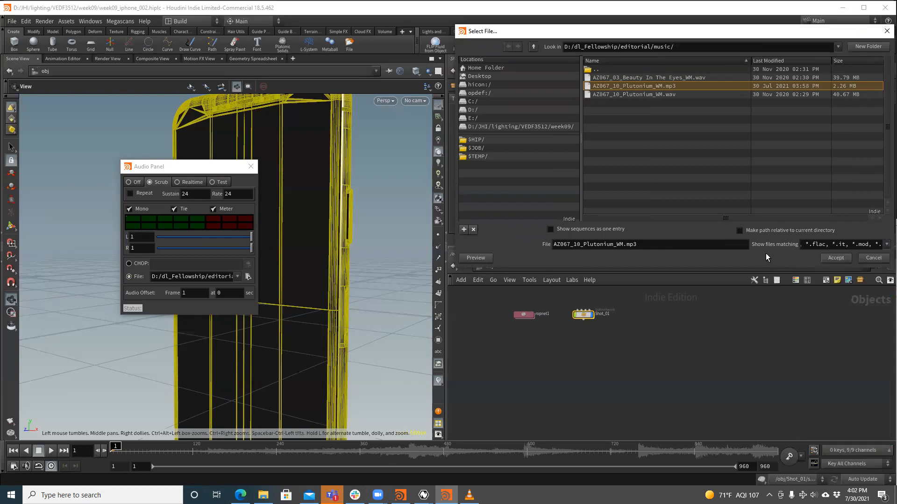
pyautogui.click(633, 95)
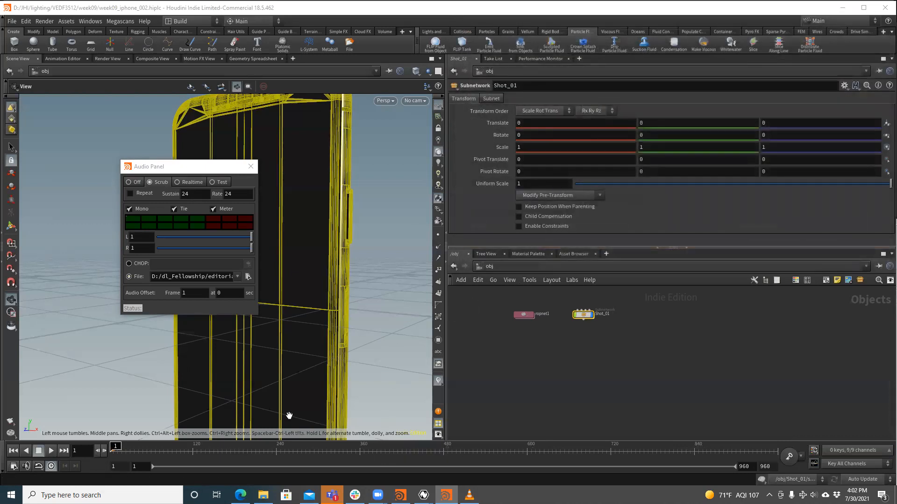
pyautogui.moveTo(748, 447)
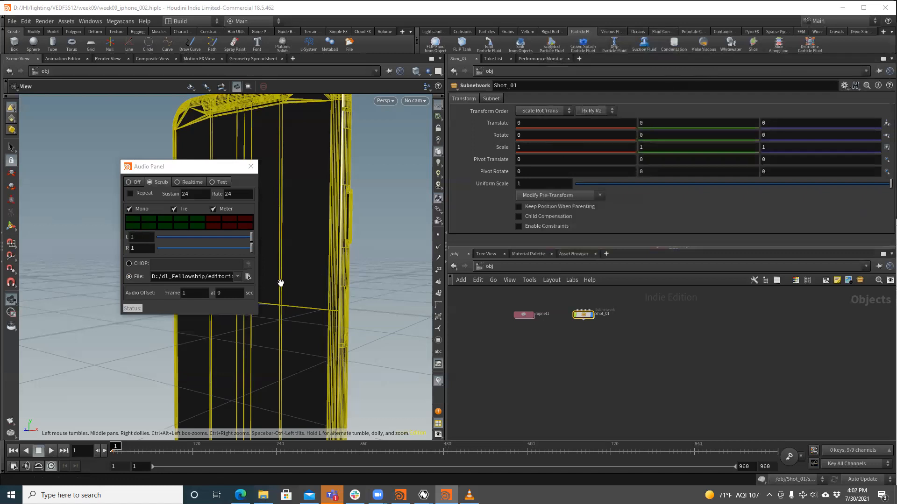
# Step: Load AZ067_10_Plutonium_WM.mp3 from the music folder as the scene soundtrack
pyautogui.click(248, 276)
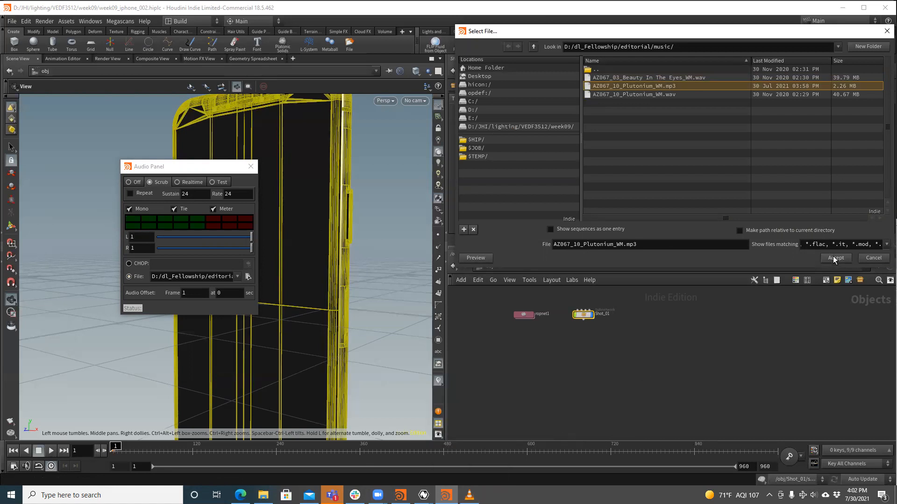
pyautogui.click(834, 258)
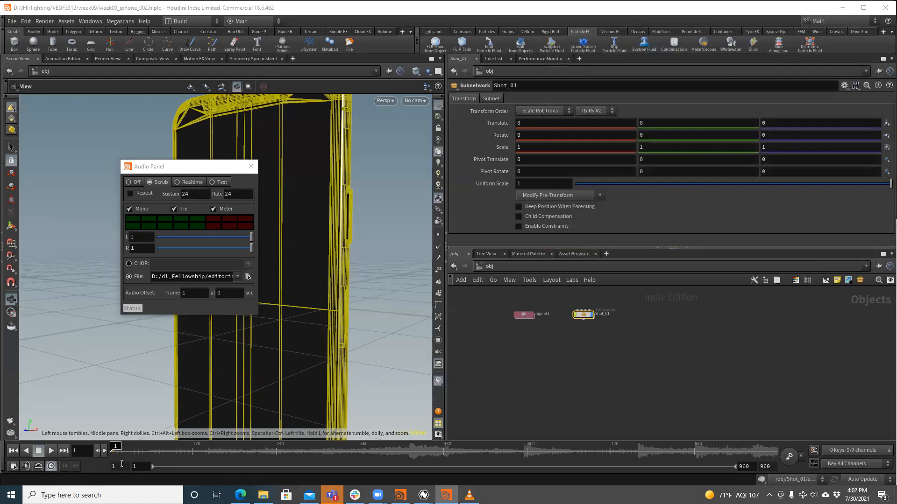
pyautogui.moveTo(250, 166)
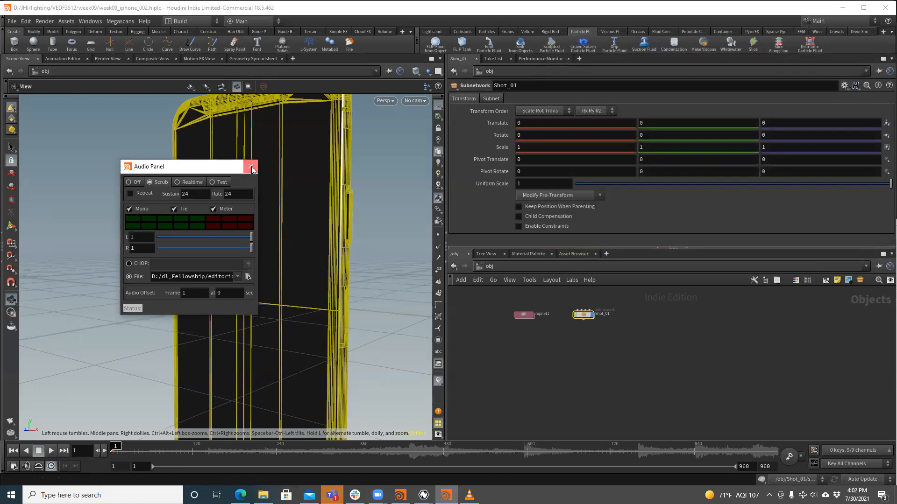
# Step: Close the Audio Panel and play the timeline to hear the soundtrack, then stop
pyautogui.click(252, 167)
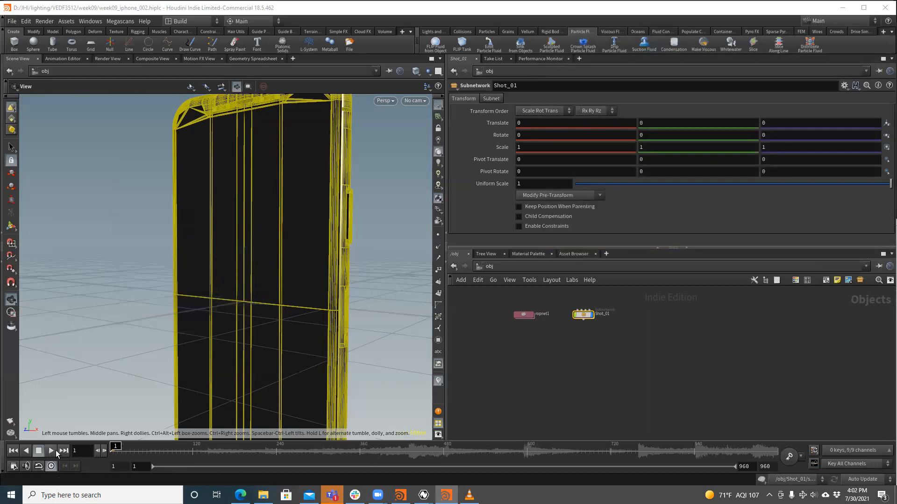
pyautogui.click(51, 451)
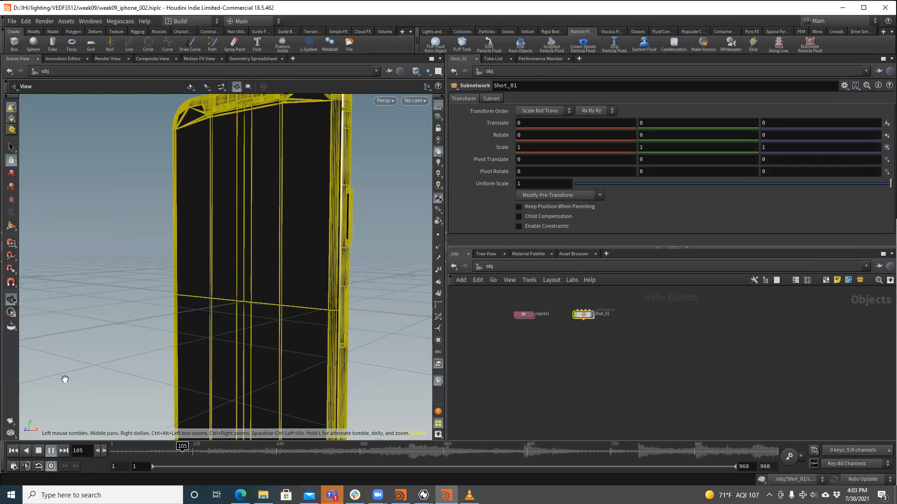
pyautogui.click(50, 450)
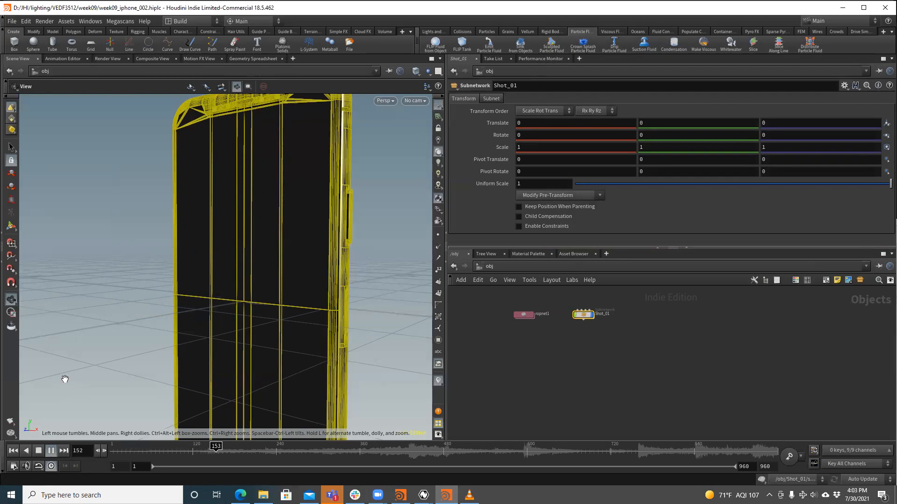
pyautogui.click(64, 450)
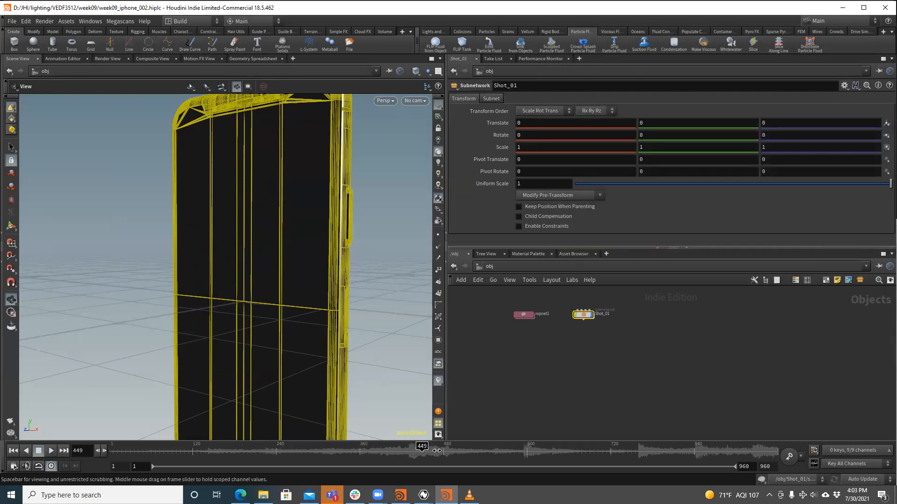
# Step: Scrub the playhead ahead to about frame 793 and back toward frame 621
pyautogui.moveTo(421, 446); pyautogui.dragTo(661, 447)
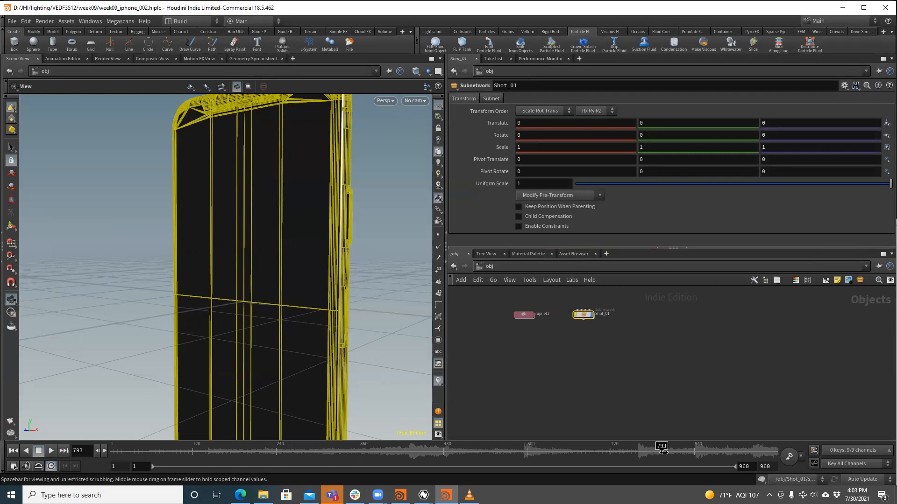
pyautogui.moveTo(661, 447); pyautogui.dragTo(649, 446)
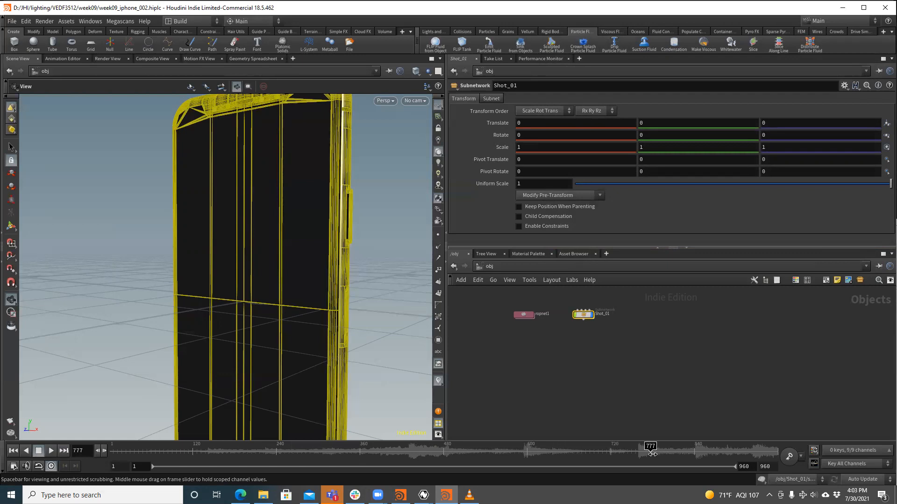
pyautogui.moveTo(649, 446); pyautogui.dragTo(636, 447)
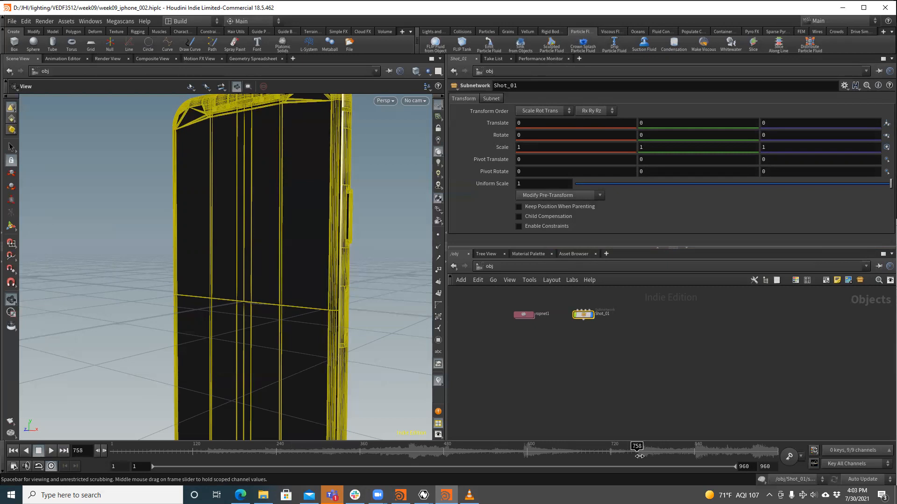
pyautogui.moveTo(636, 450); pyautogui.dragTo(631, 450)
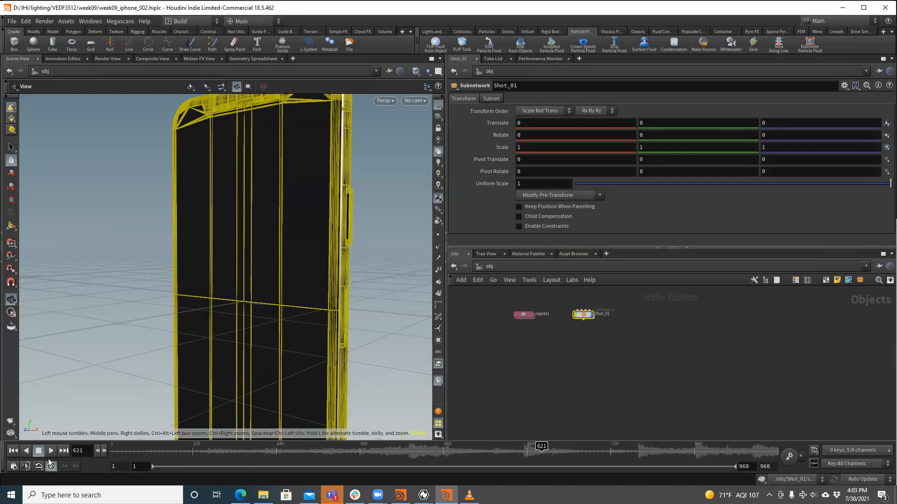
# Step: Briefly check the Audio Panel, rewind to frame 1 and replay with audio, stopping near frame 61
pyautogui.click(50, 466)
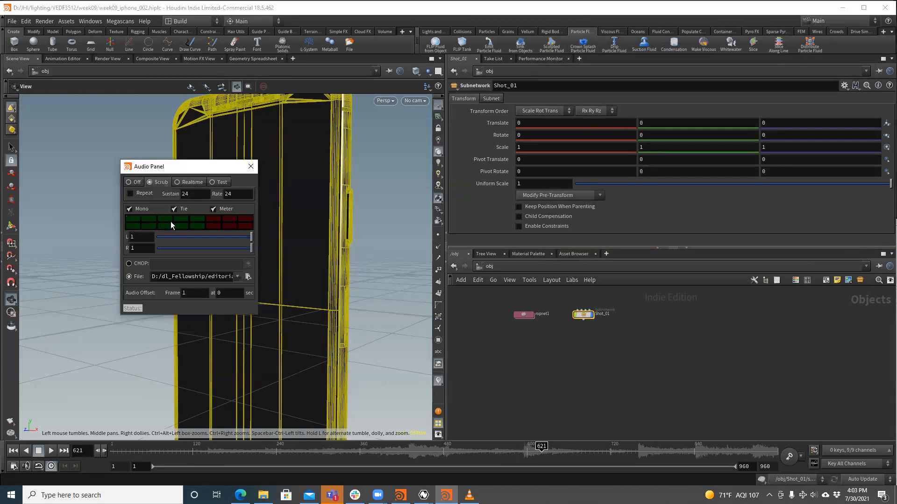
pyautogui.click(250, 166)
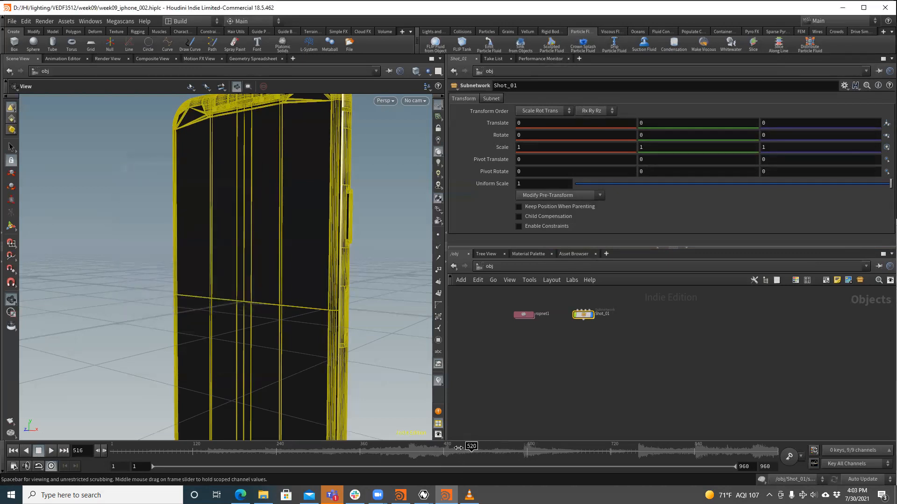
pyautogui.click(12, 450)
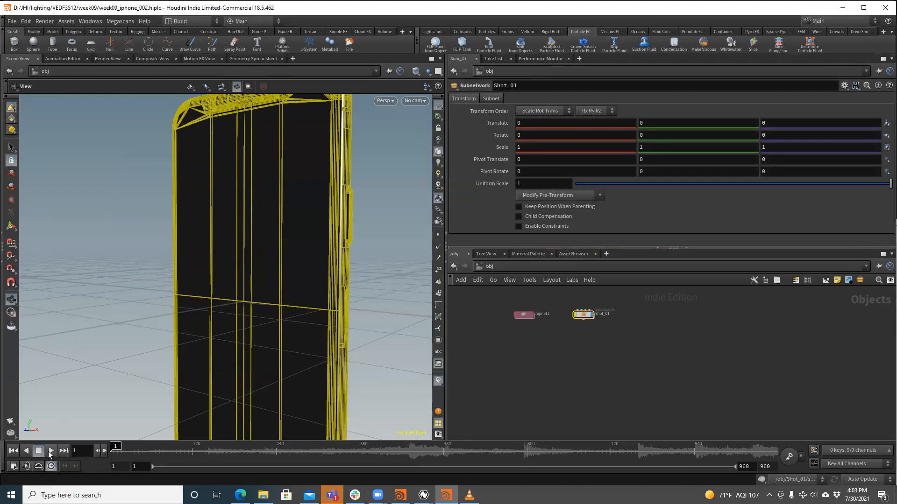
pyautogui.click(50, 451)
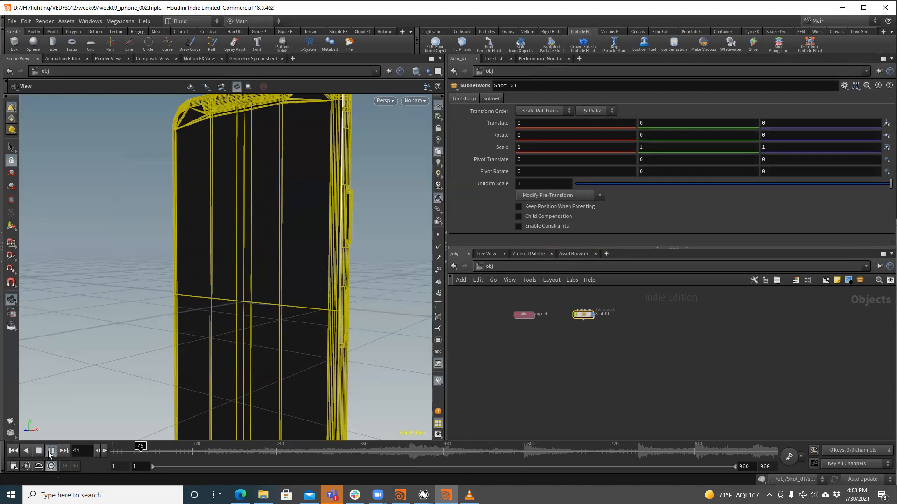
pyautogui.click(50, 451)
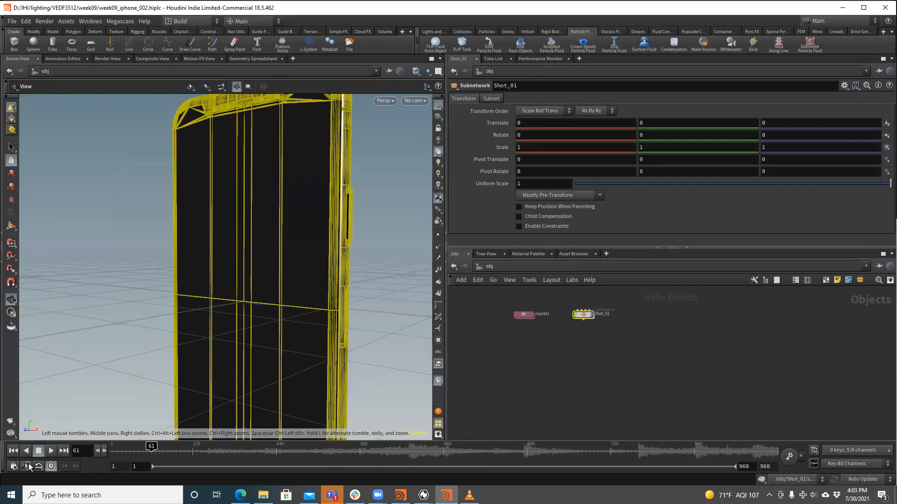
# Step: Switch audio to Realtime playback, confirm the offset at frame 1, and close the panel
pyautogui.click(27, 466)
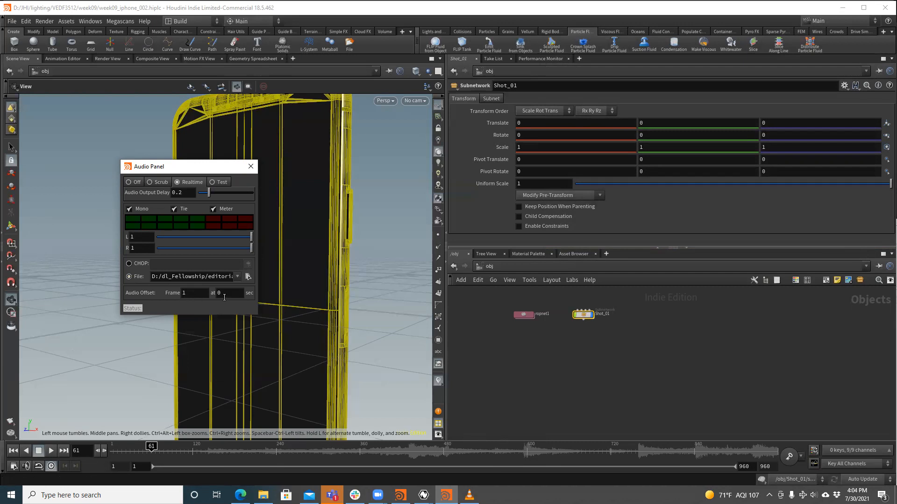
pyautogui.click(189, 292)
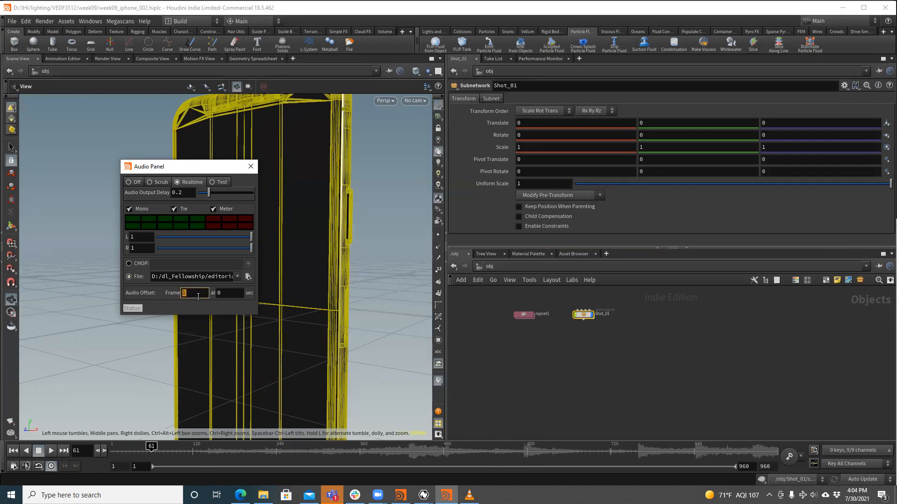
pyautogui.write('24')
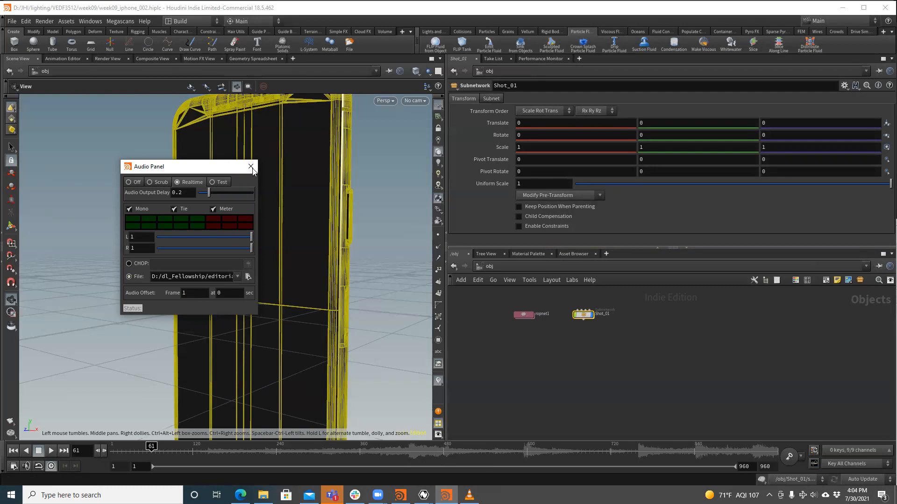
pyautogui.click(250, 166)
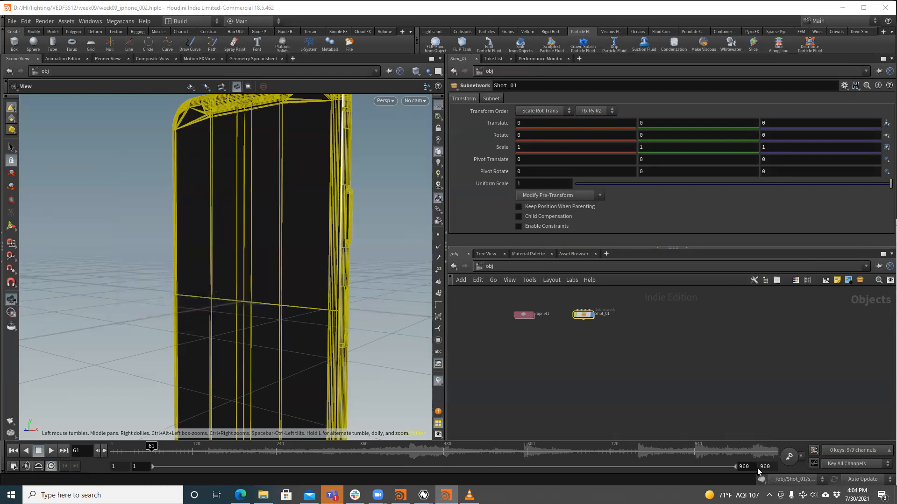